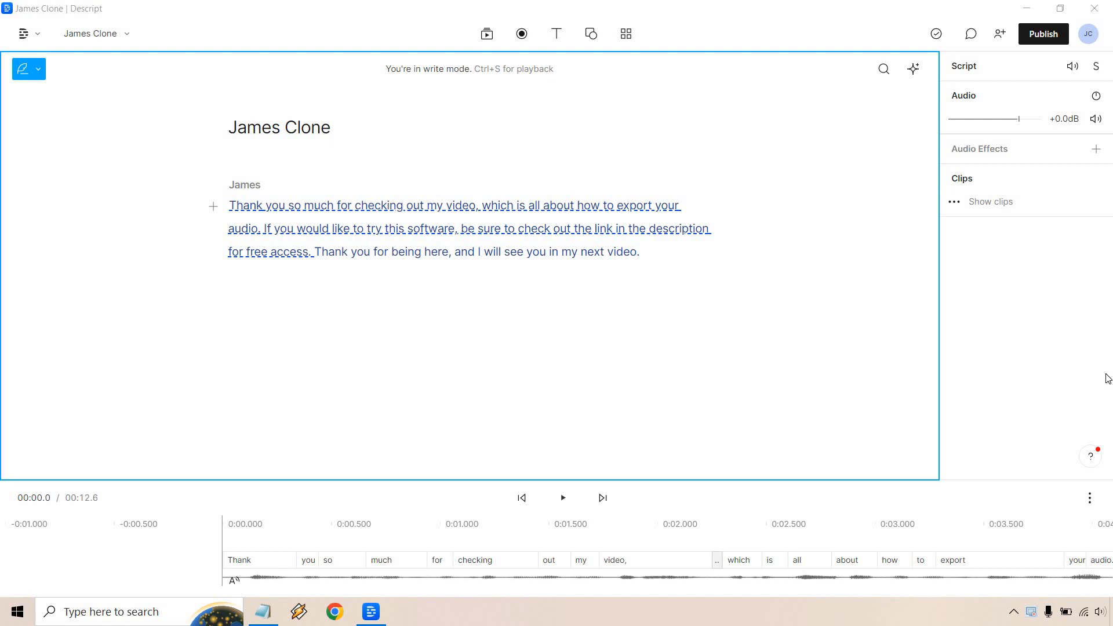
pyautogui.moveTo(233, 207)
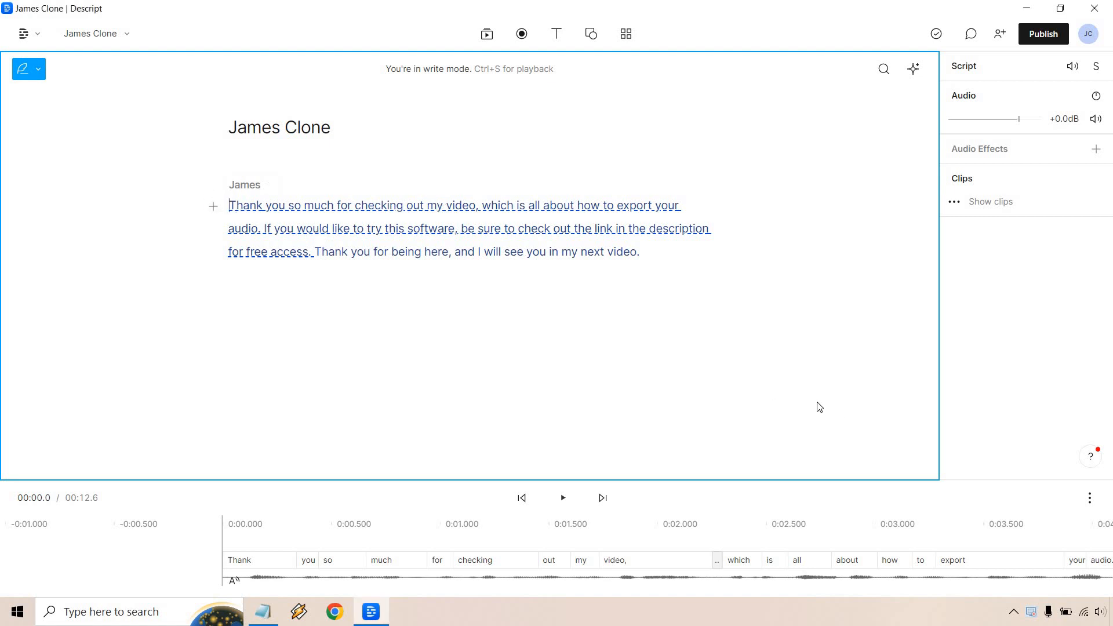
pyautogui.moveTo(812, 397)
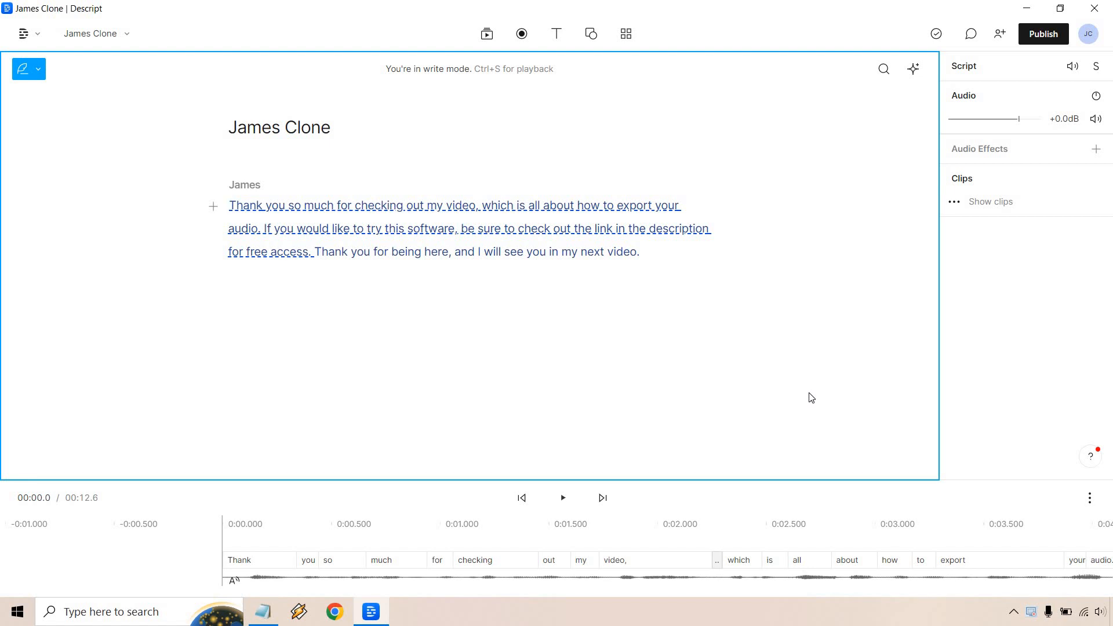
pyautogui.moveTo(919, 192)
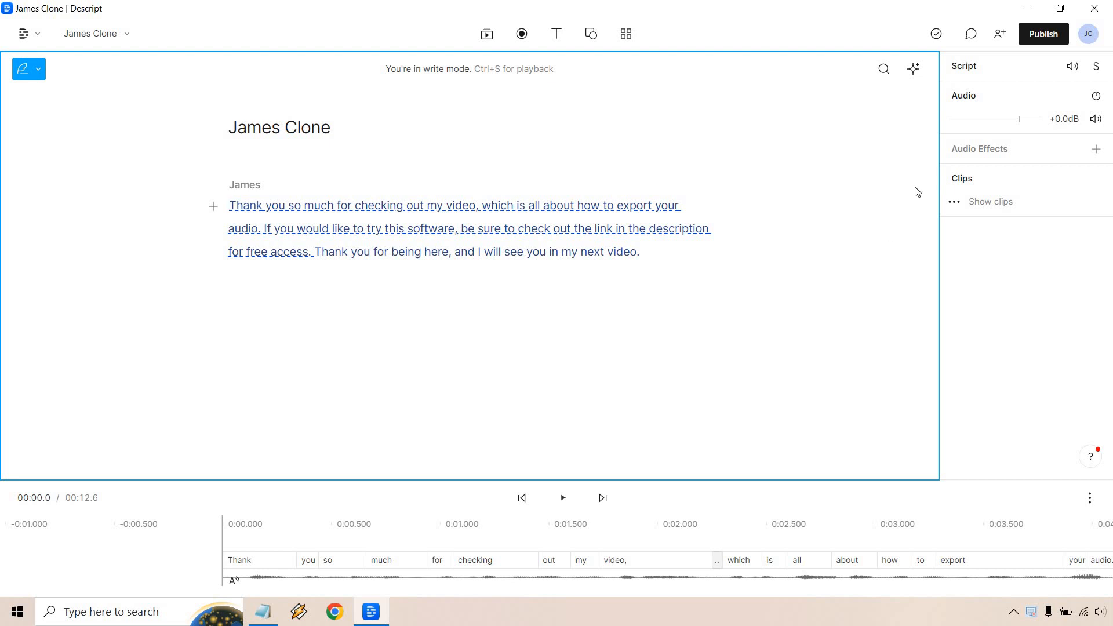
pyautogui.moveTo(1043, 34)
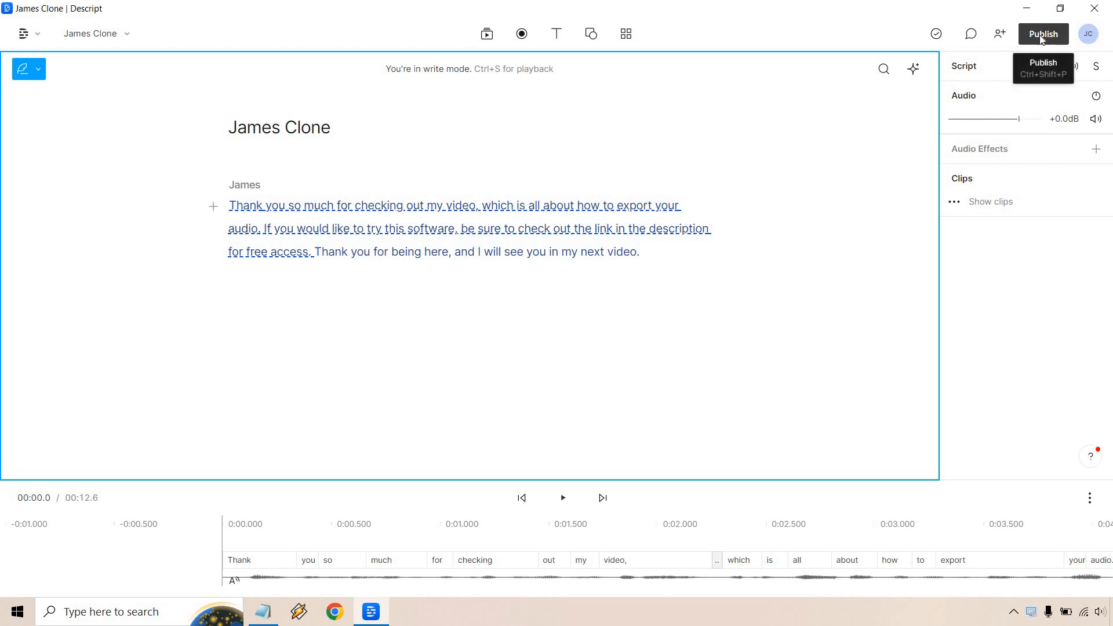
# Review the Publish destination list for James Clone and keep Web link selected.
pyautogui.click(1042, 33)
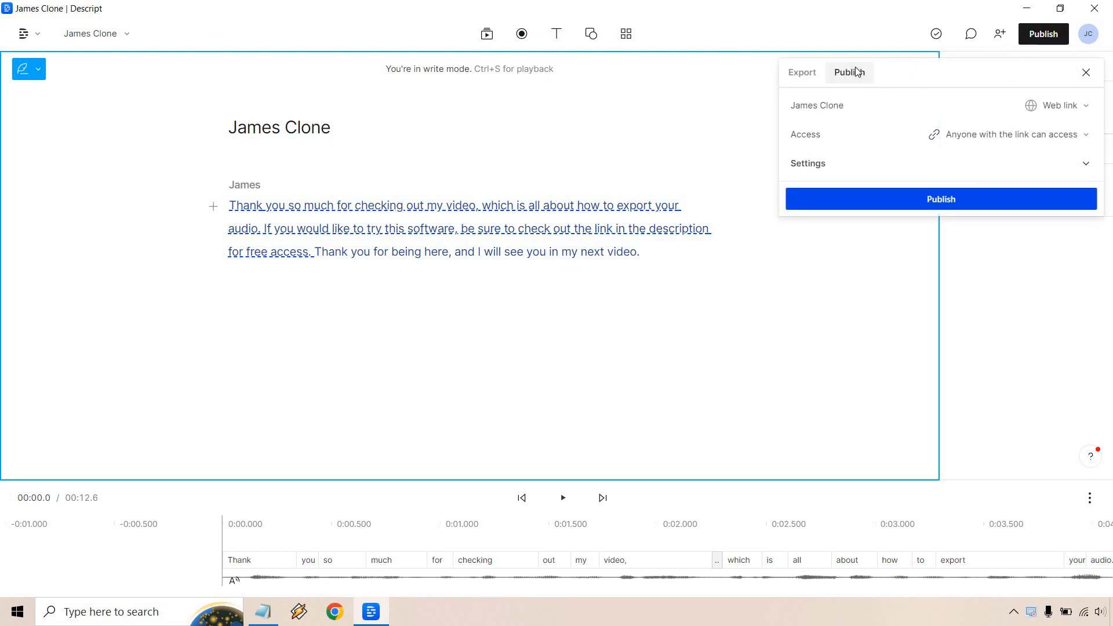
pyautogui.click(1055, 105)
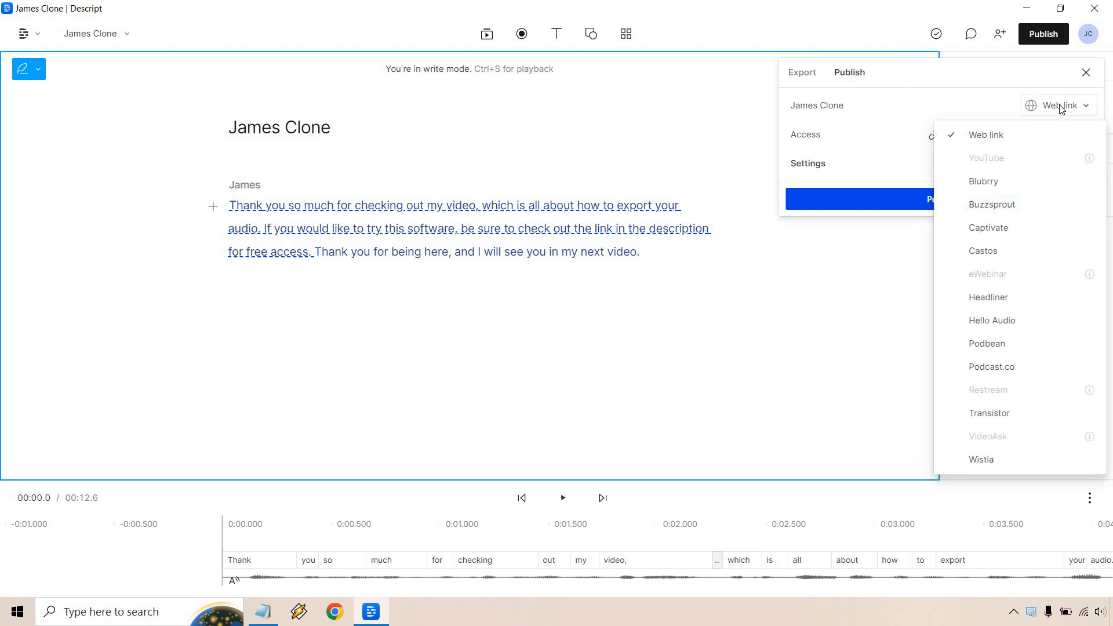
pyautogui.click(985, 135)
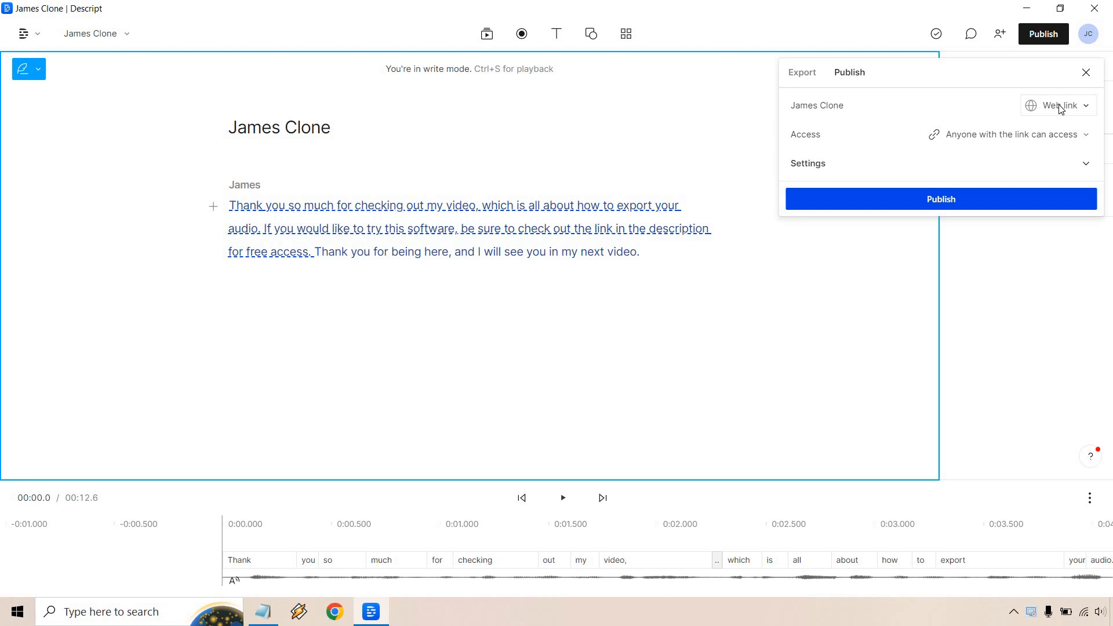
# Show the Audio export settings and list the export-scope choices, Current composition chosen.
pyautogui.click(801, 72)
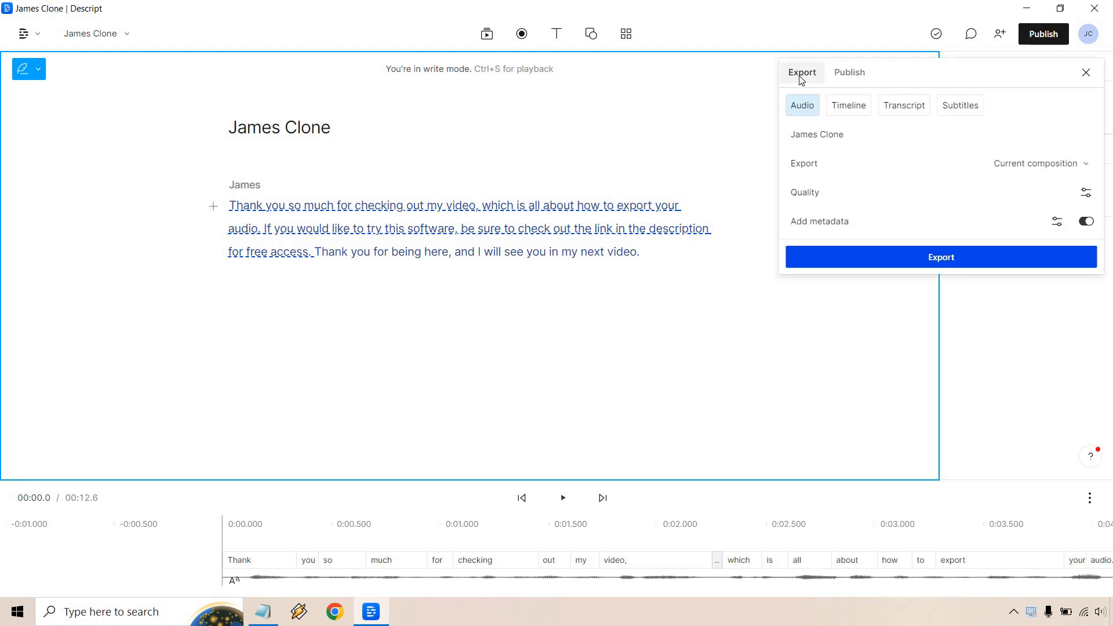
pyautogui.moveTo(848, 106)
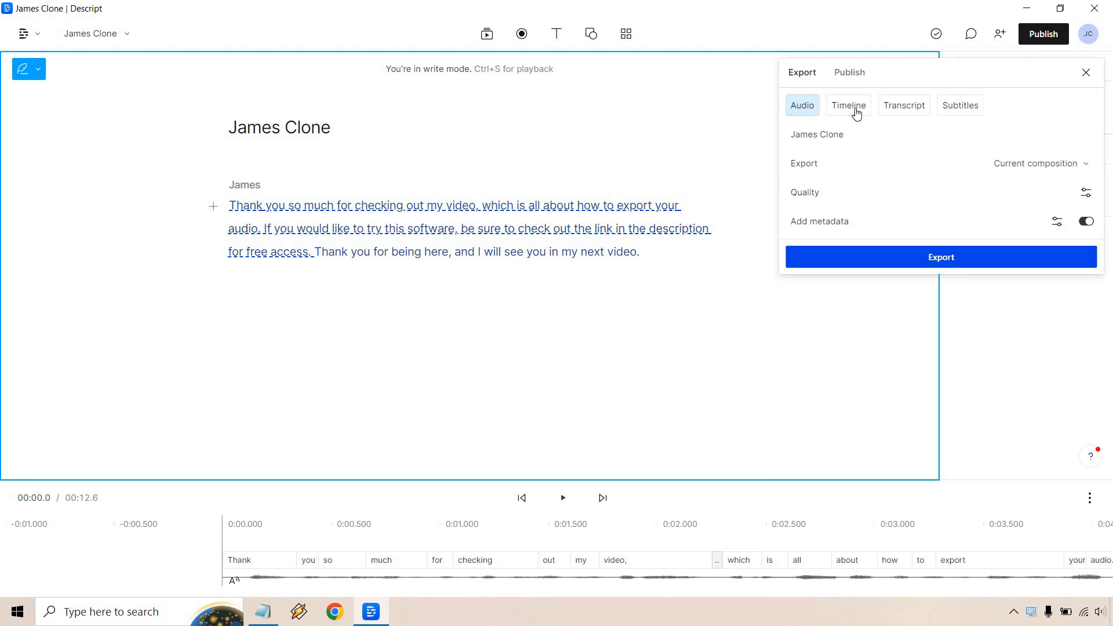
pyautogui.moveTo(935, 115)
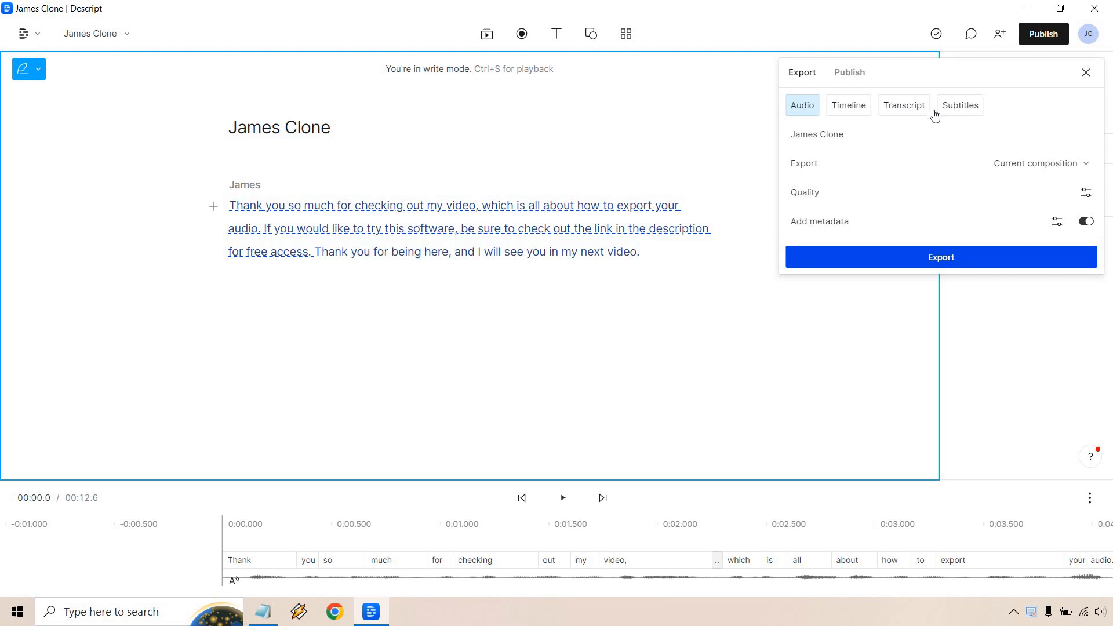
pyautogui.moveTo(832, 138)
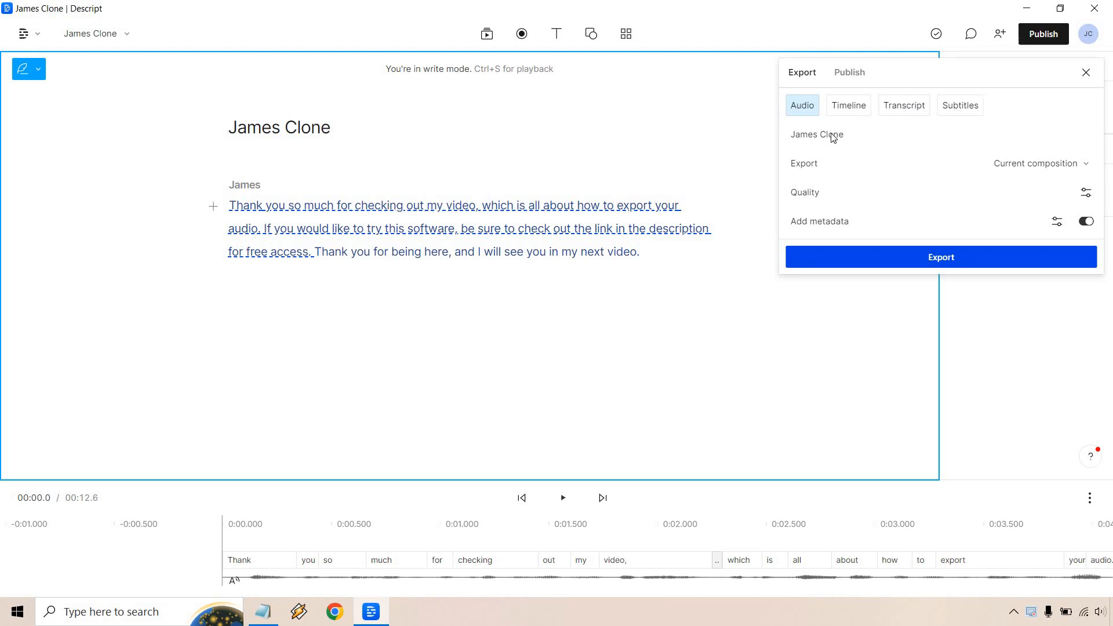
pyautogui.click(1040, 164)
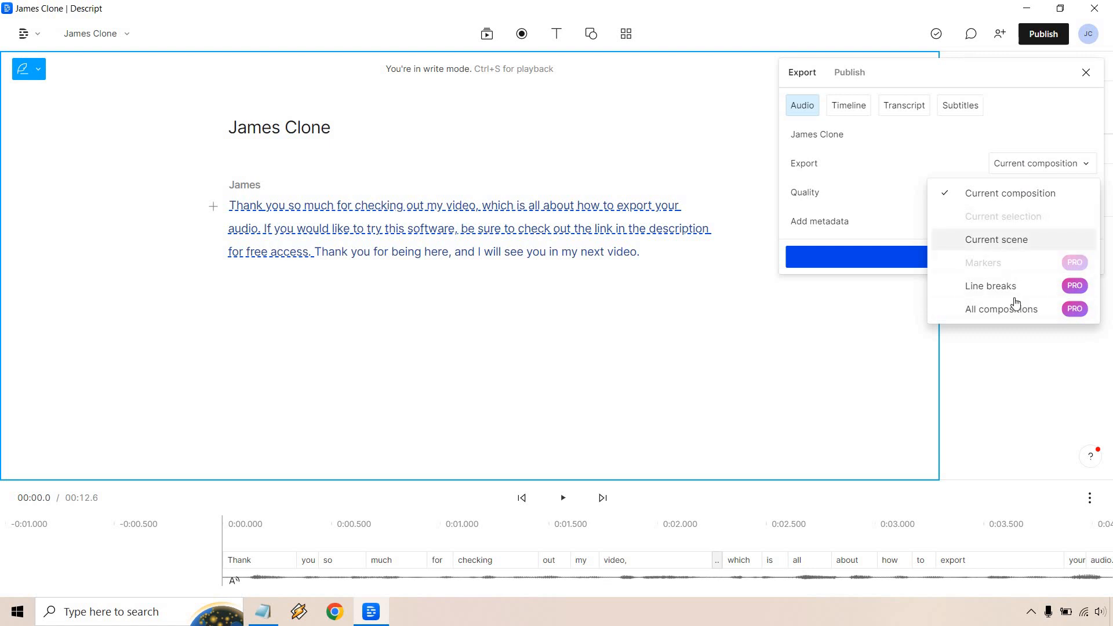
pyautogui.moveTo(989, 285)
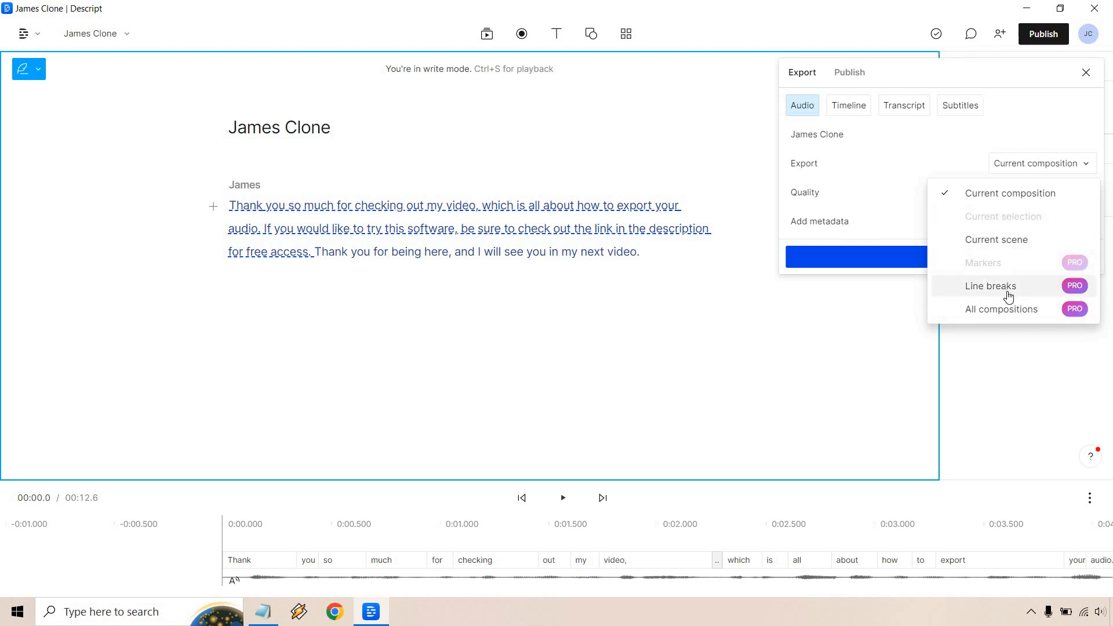
pyautogui.moveTo(1019, 165)
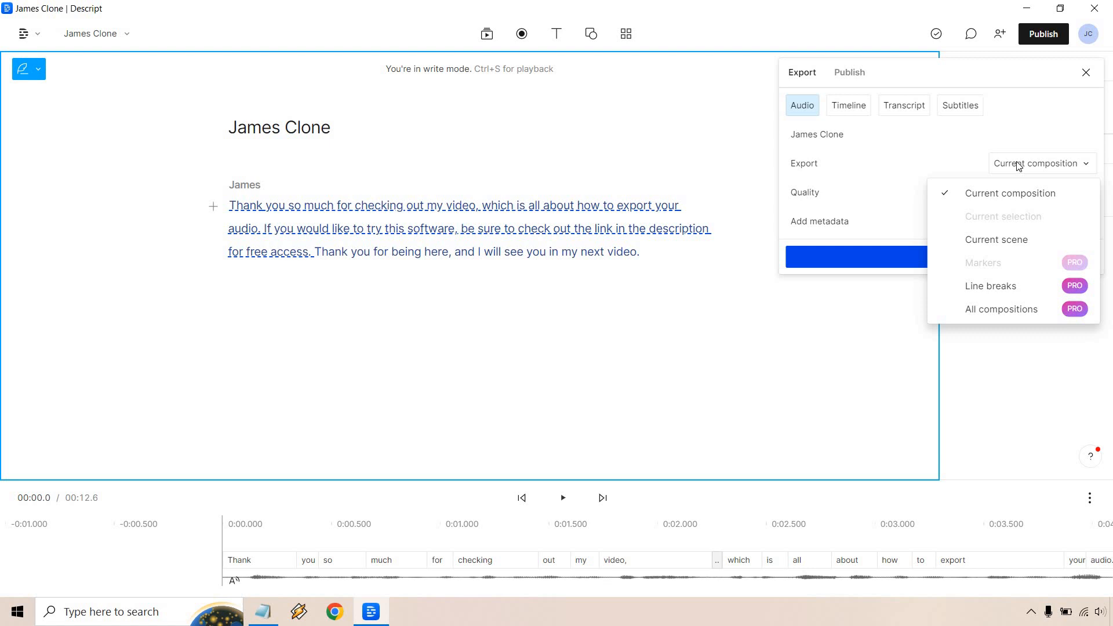
# Export the current composition as WAV at 44100 Hz and open the file in a media player.
pyautogui.click(1010, 192)
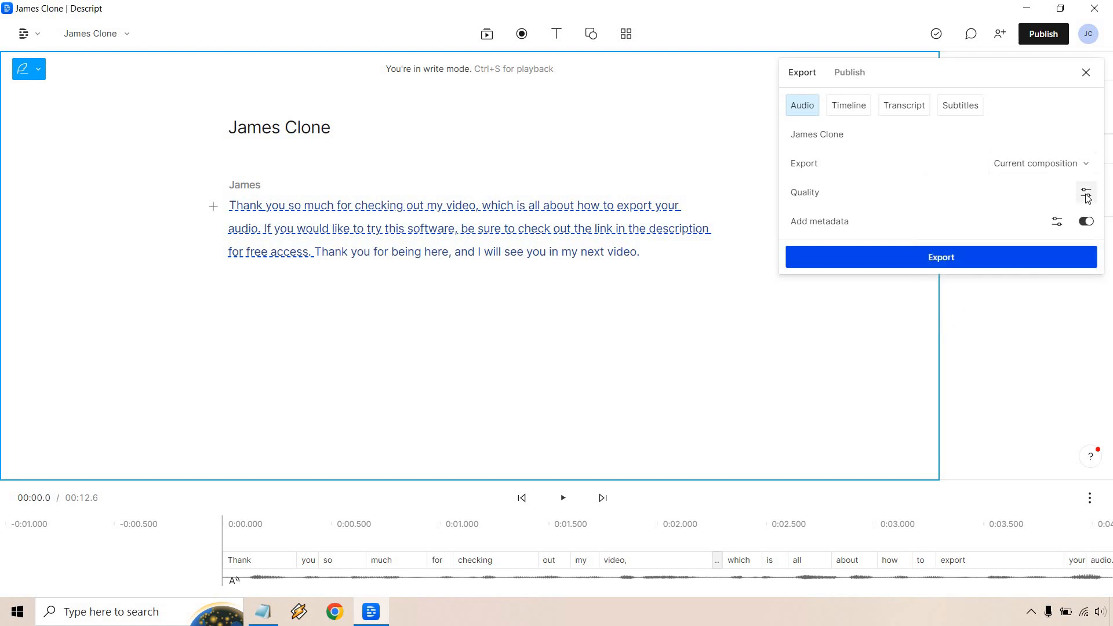
pyautogui.click(1085, 193)
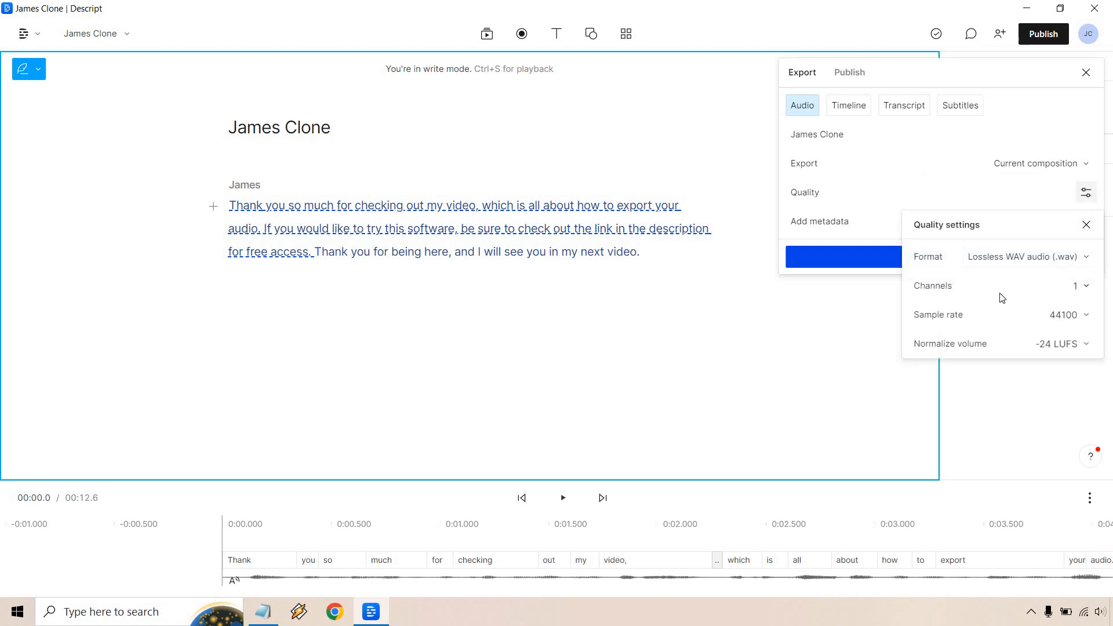
pyautogui.moveTo(1027, 201)
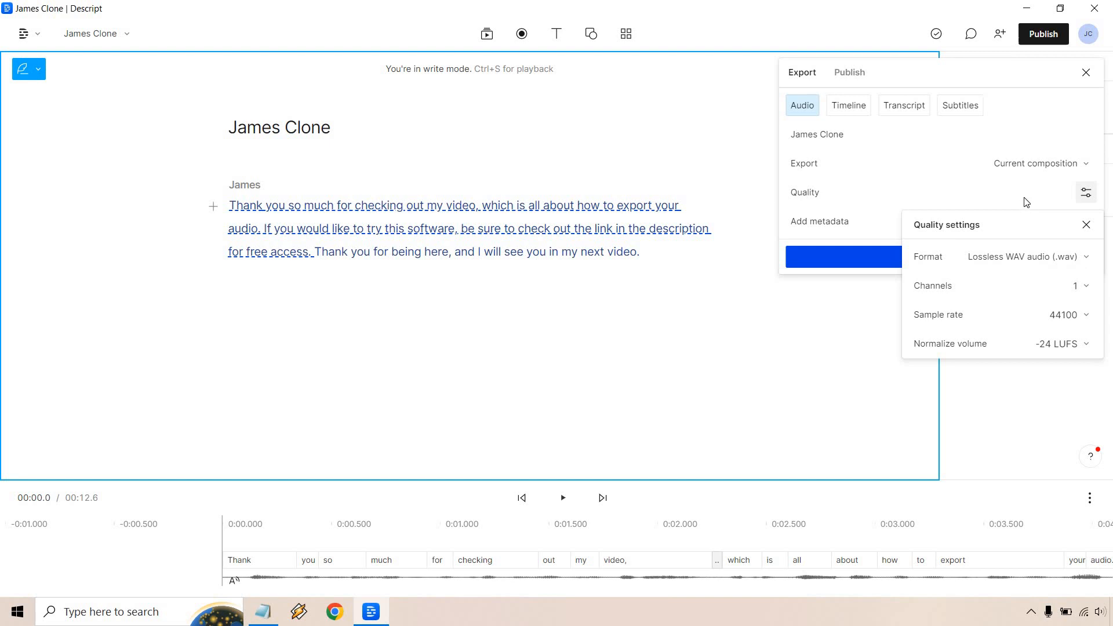
pyautogui.moveTo(1044, 231)
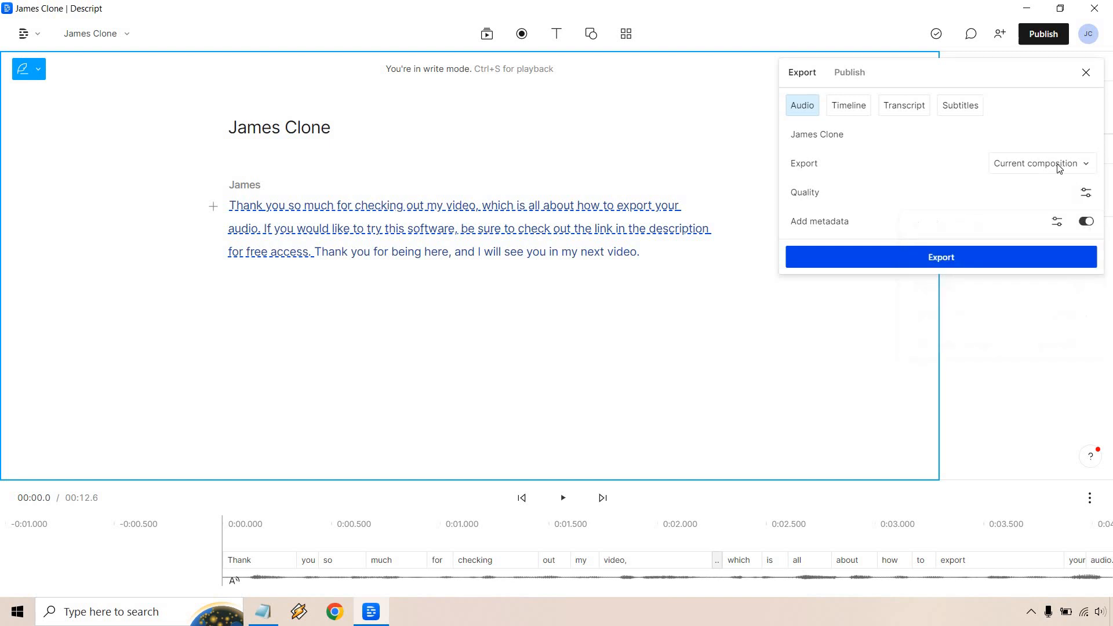
pyautogui.moveTo(992, 170)
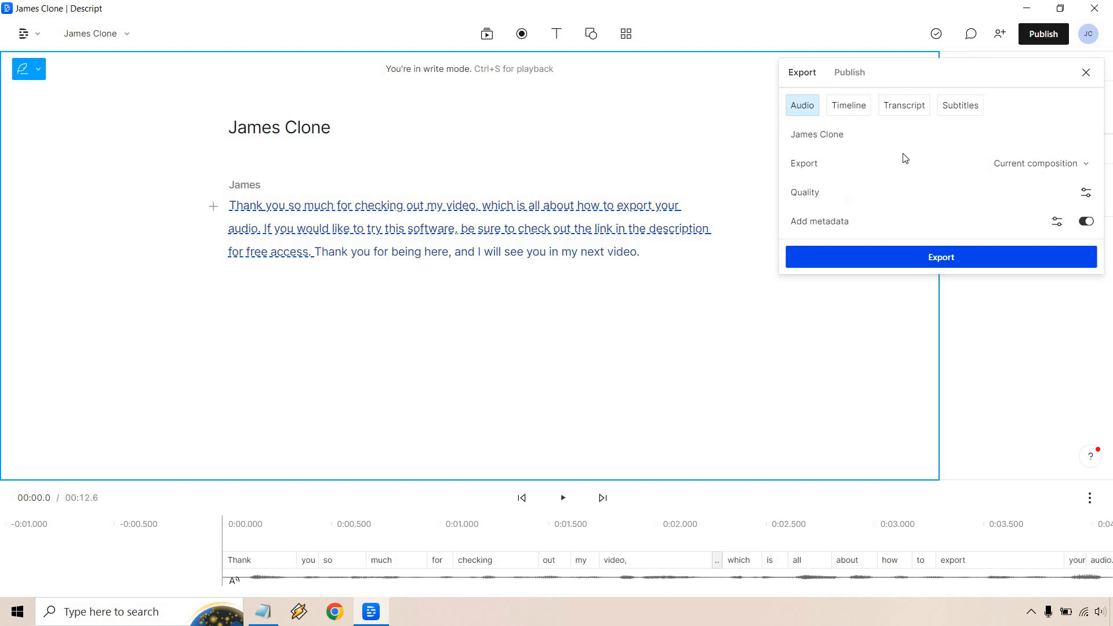
pyautogui.moveTo(923, 165)
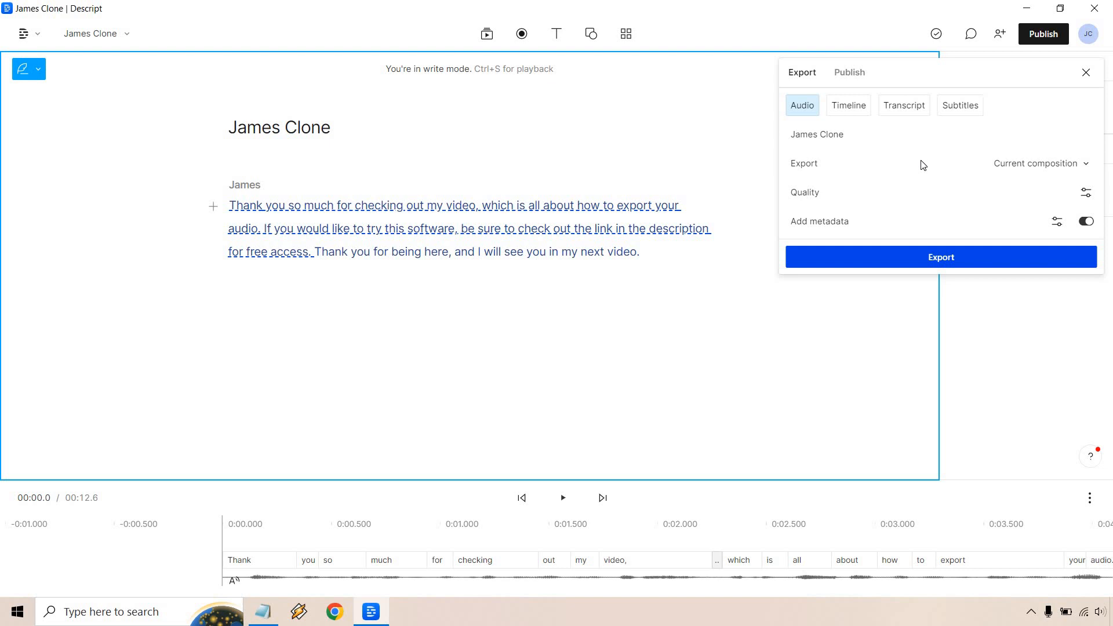
pyautogui.click(941, 258)
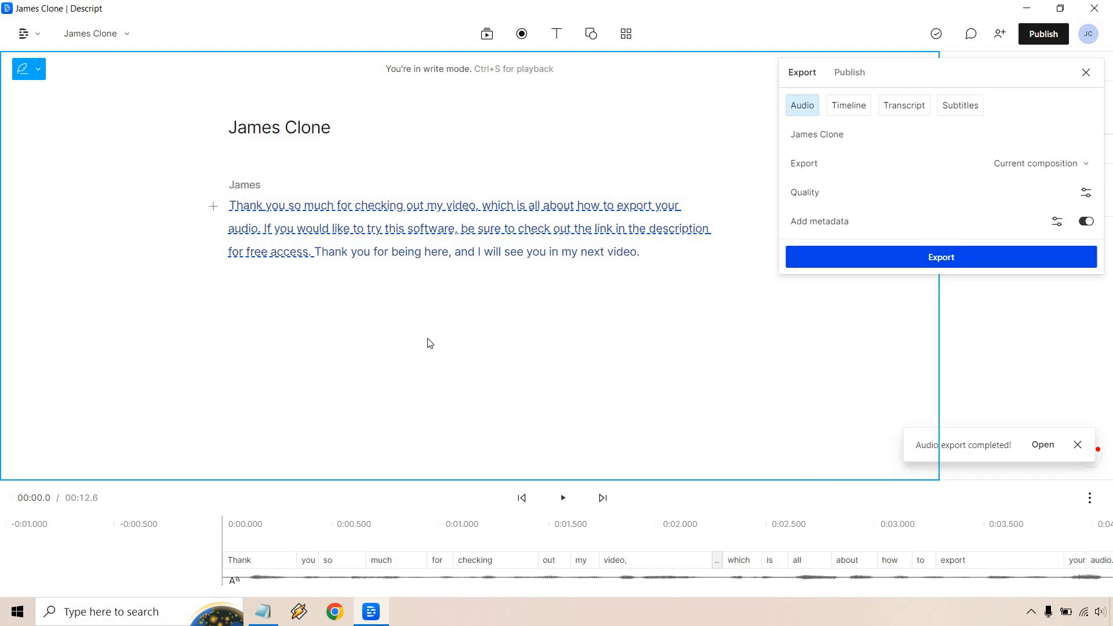
pyautogui.click(1042, 444)
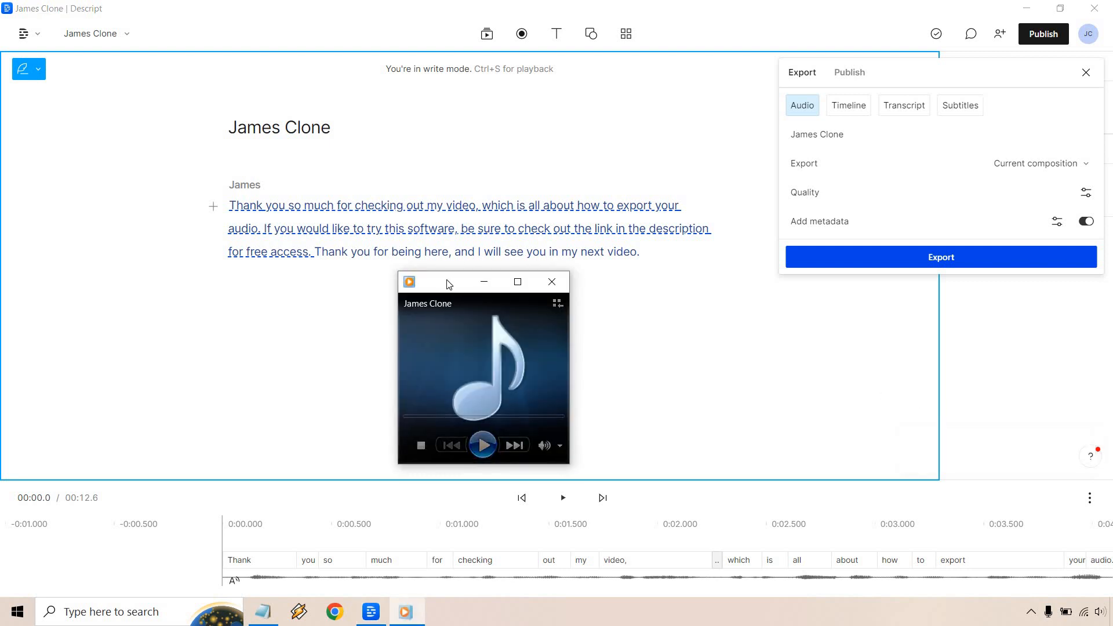
pyautogui.moveTo(665, 341)
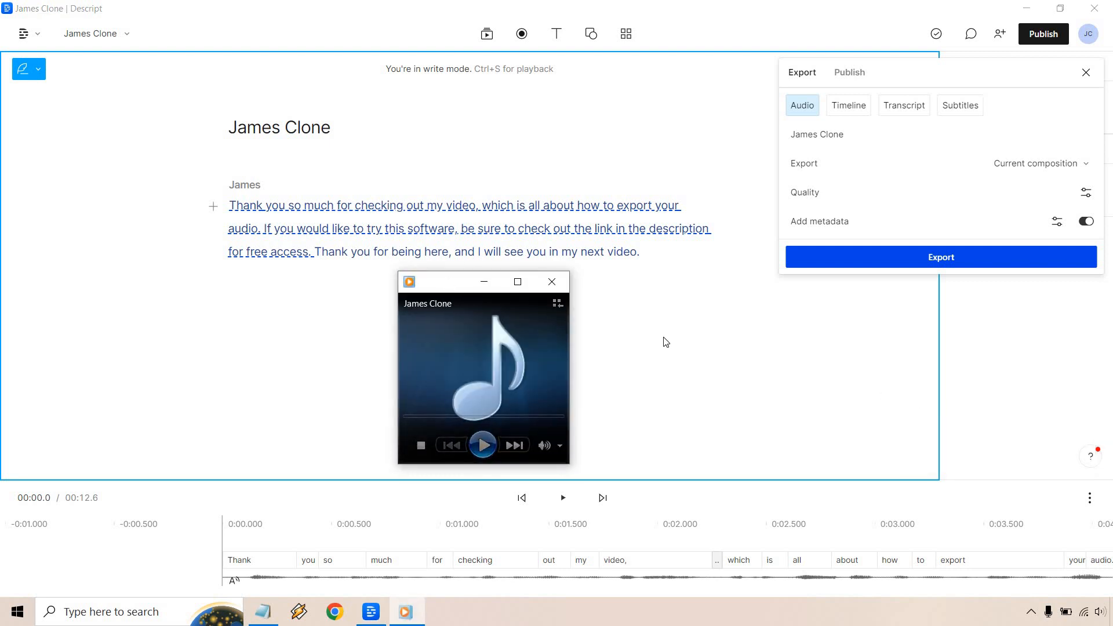